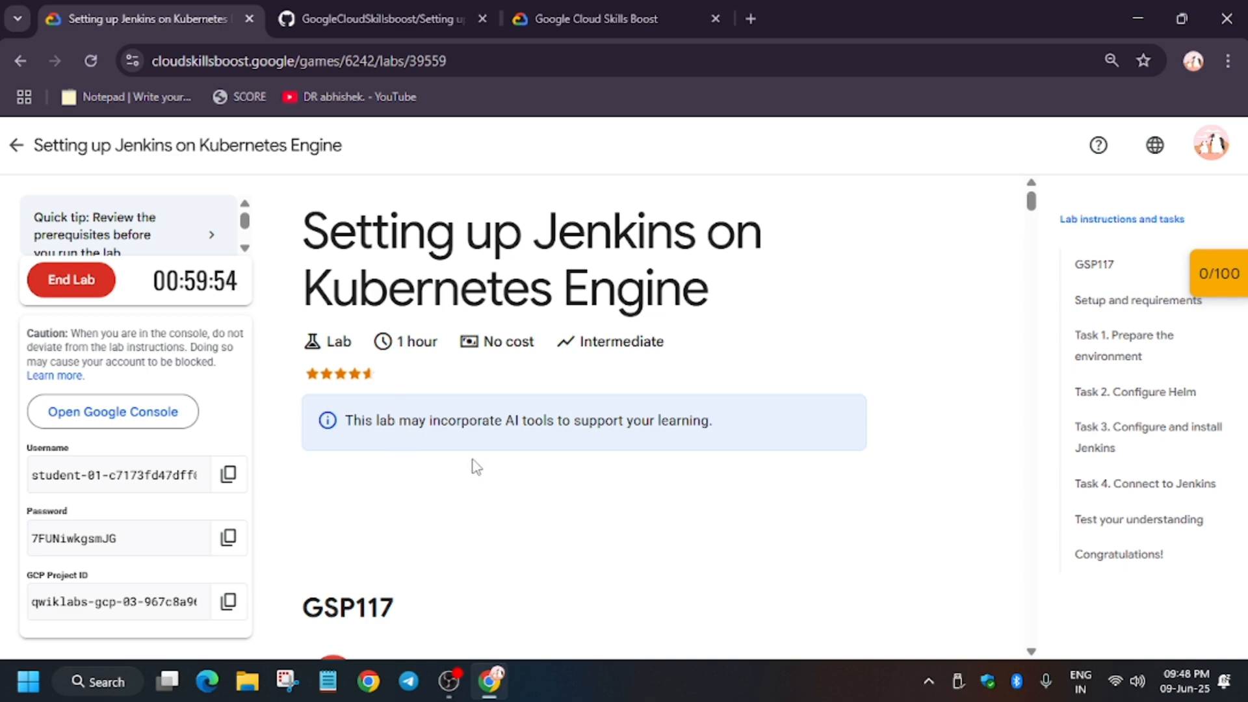
mouse_move(256, 105)
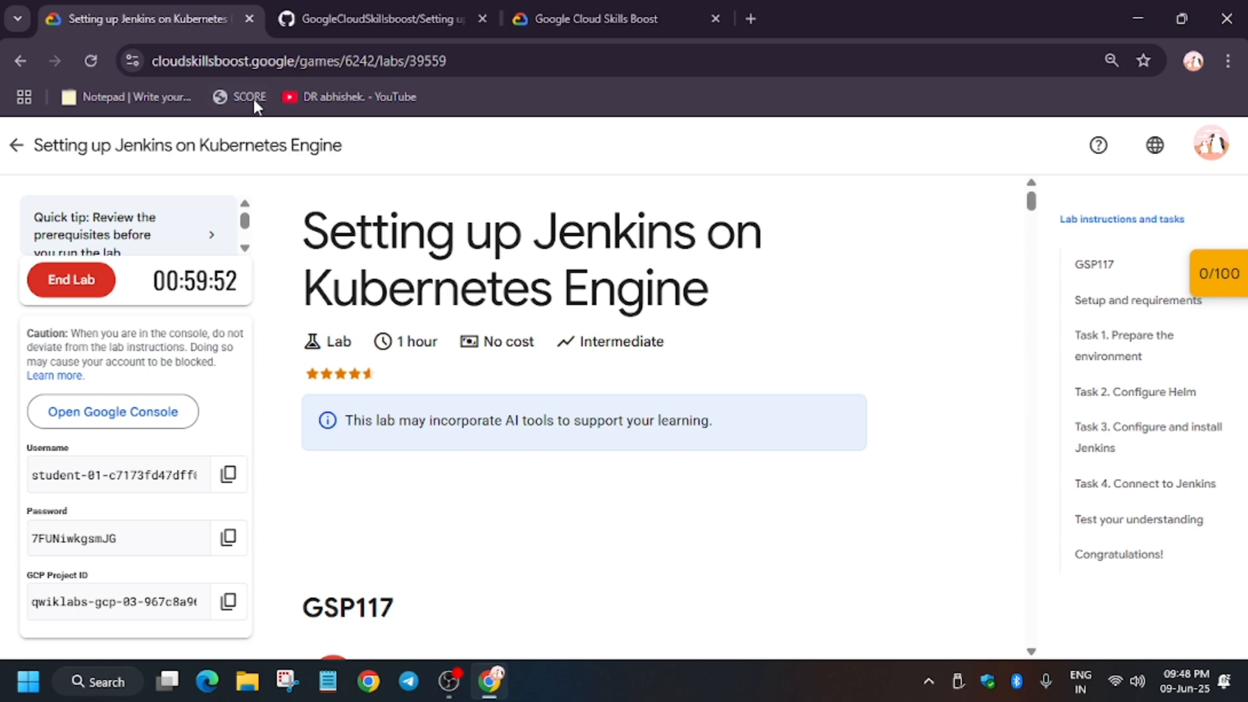
mouse_move(191, 329)
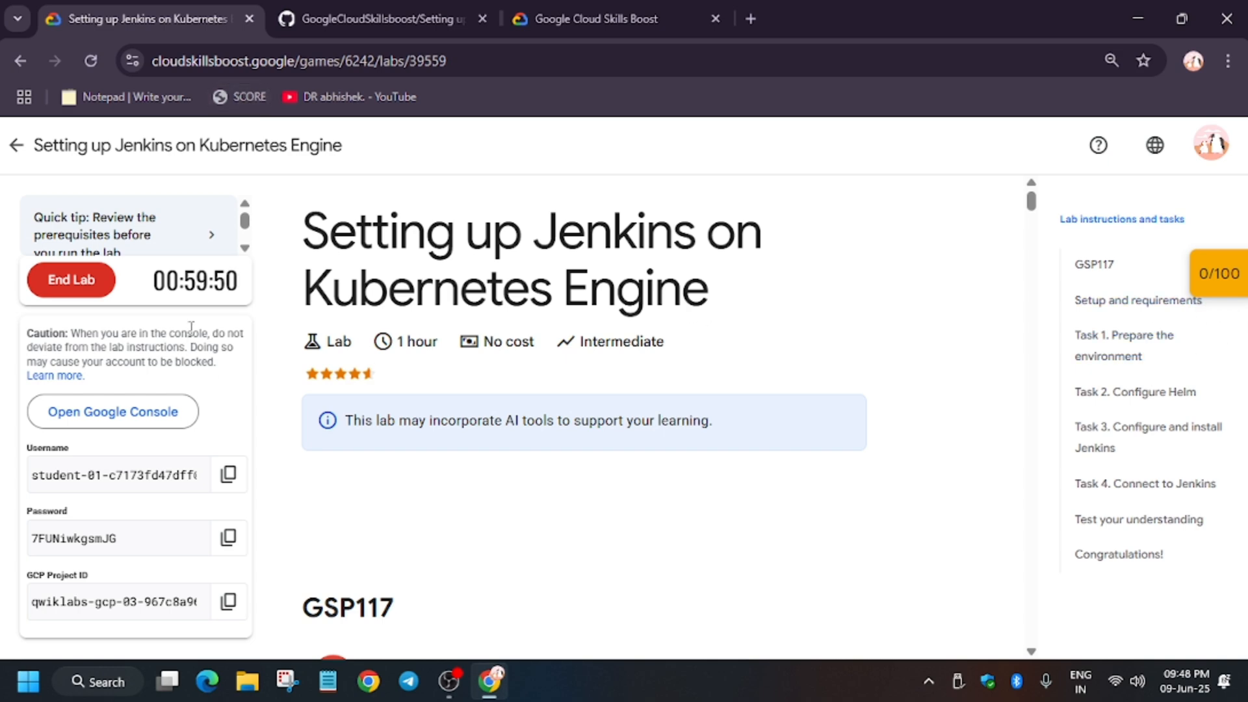
Launch the lab project's Google Cloud console from the lab panel
left_click(112, 412)
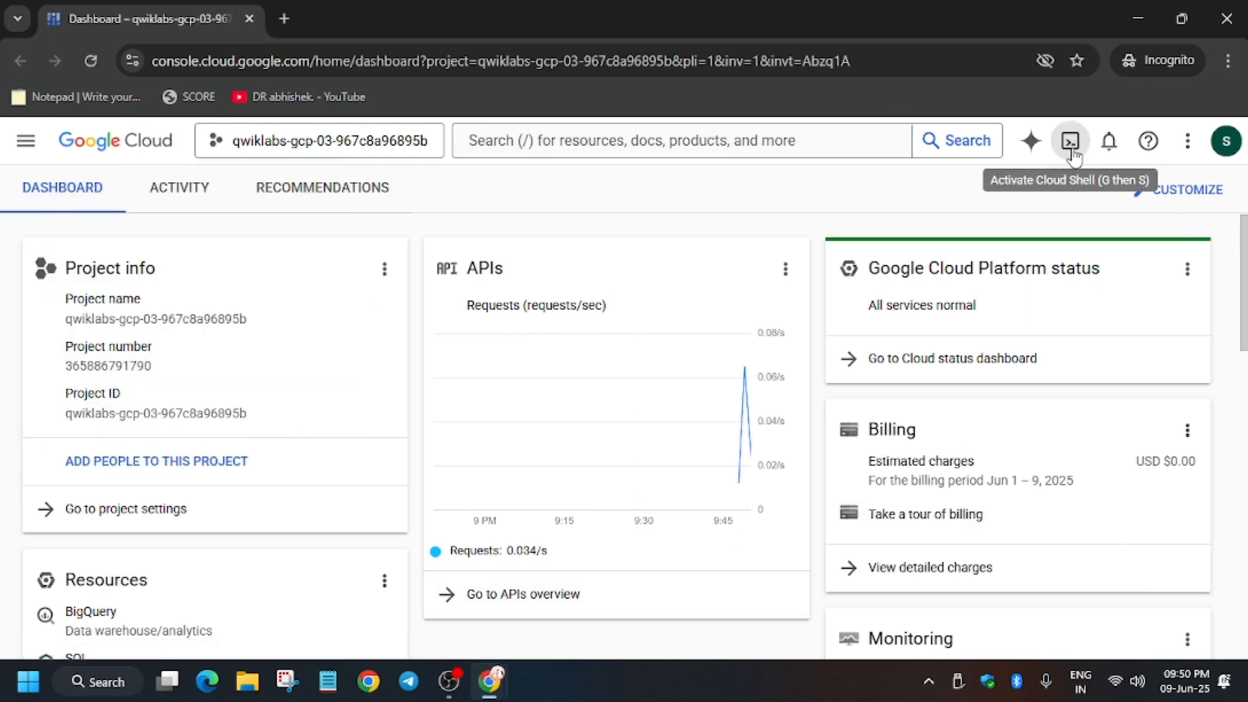
Start a Cloud Shell session and authorize it to use the lab account credentials
left_click(1070, 140)
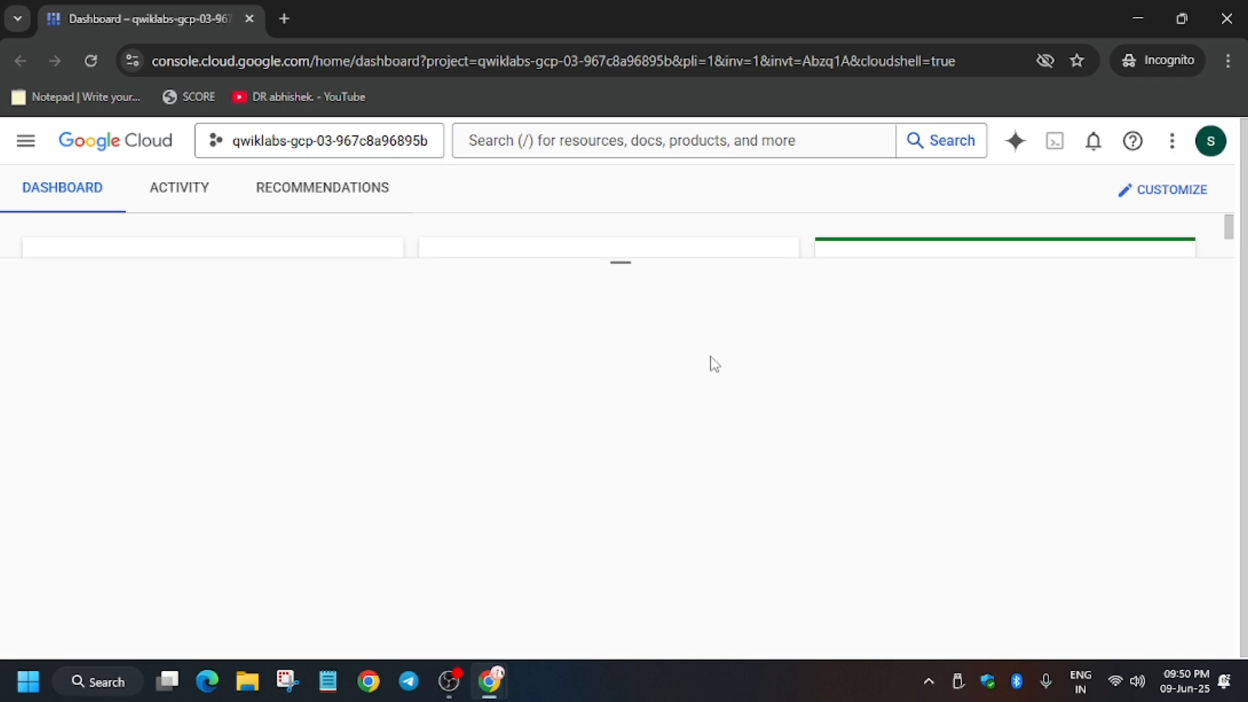
left_click(1054, 140)
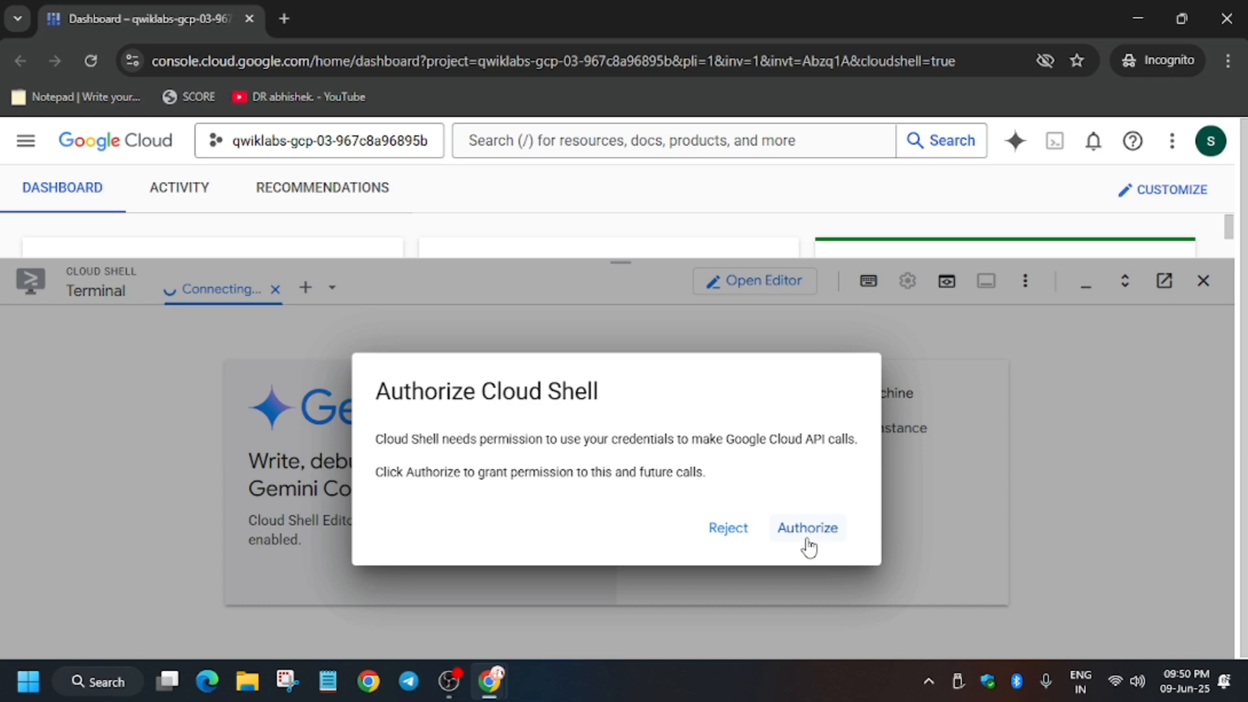
left_click(806, 526)
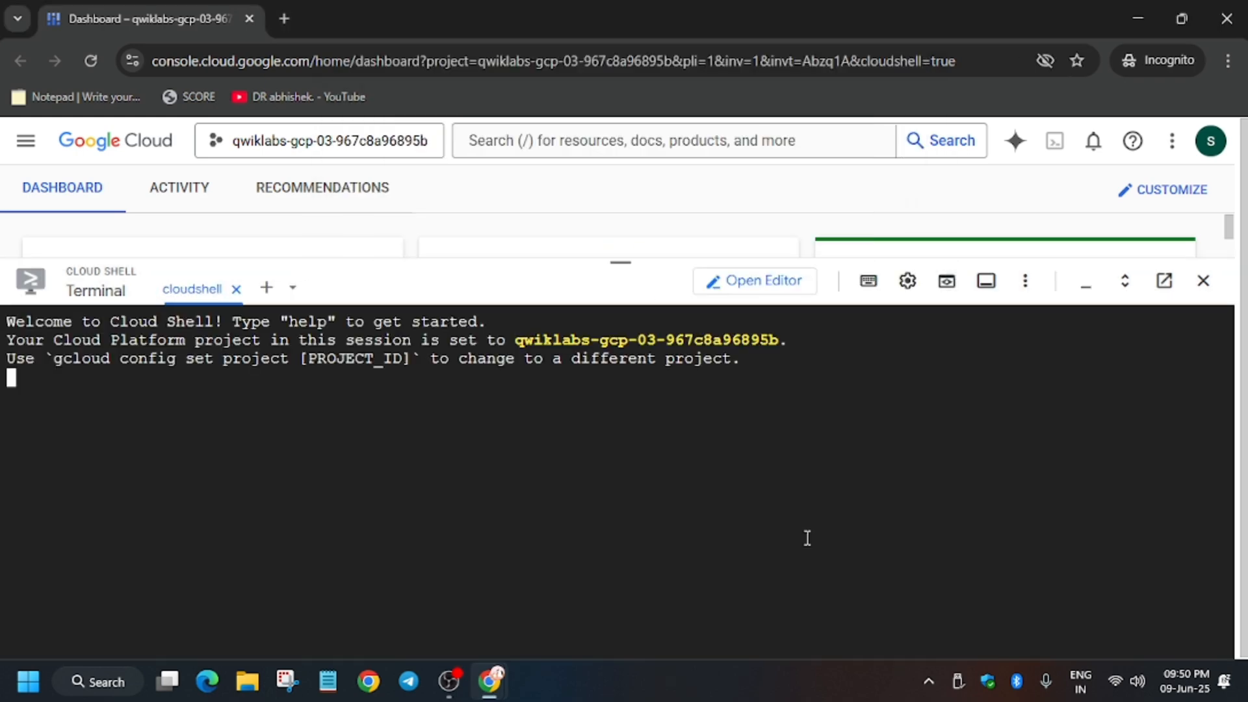
Copy the Jenkins setup script commands from the GitHub page and run them in the terminal
left_click(382, 18)
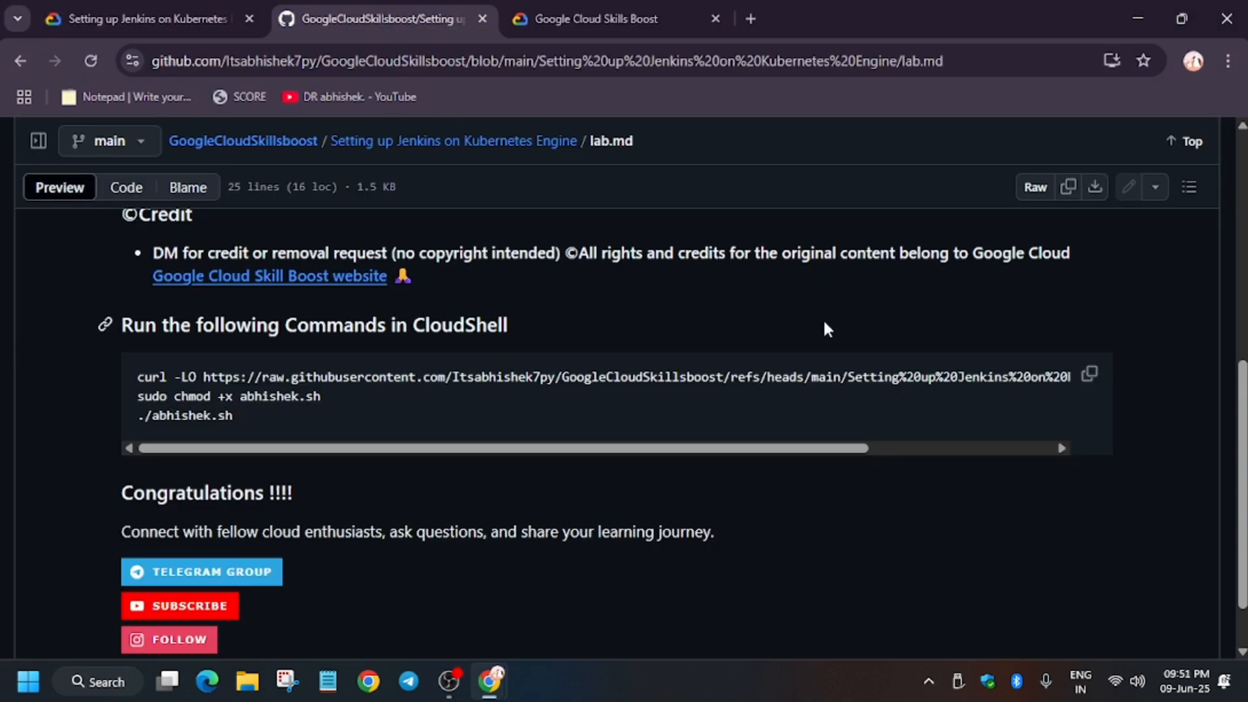
left_click(1089, 374)
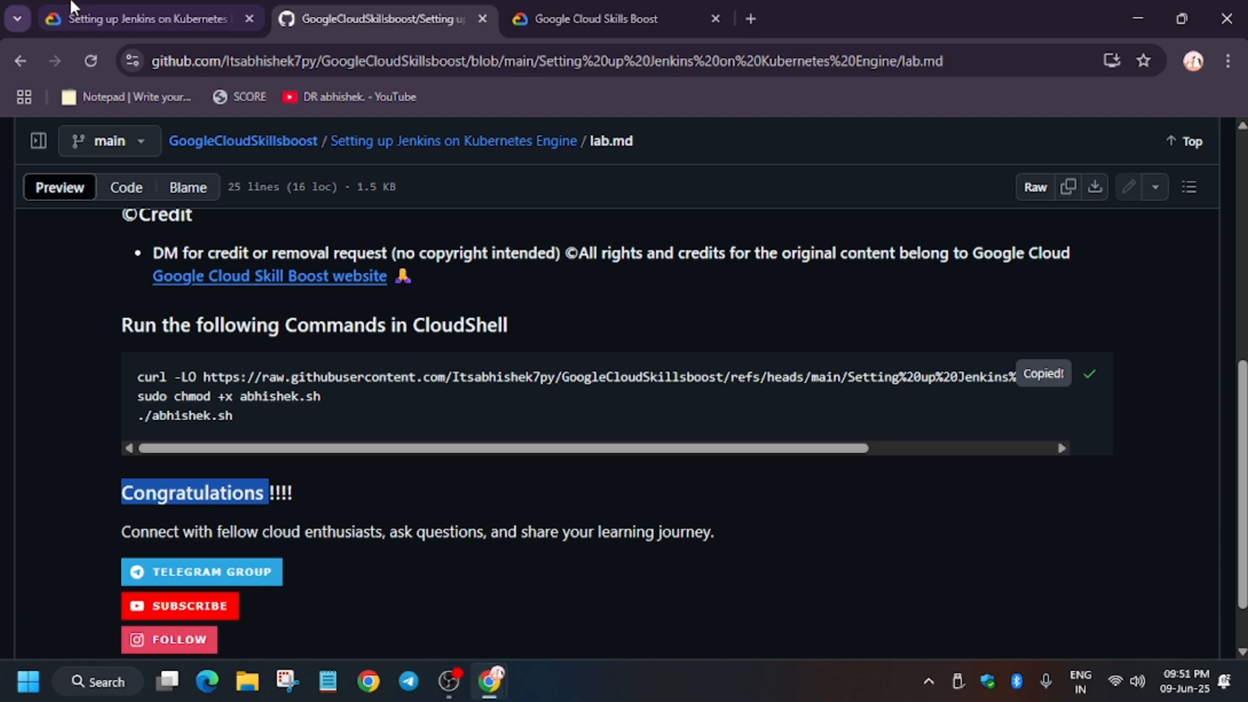
left_click(143, 18)
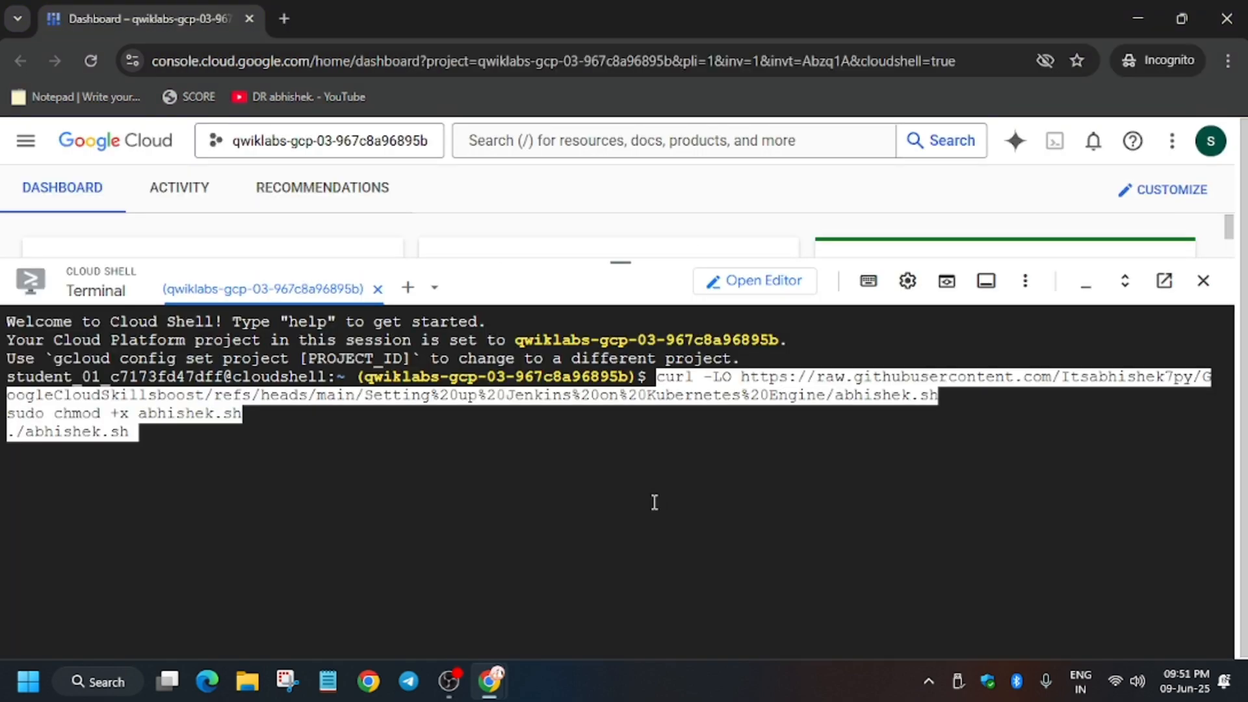
key("Return")
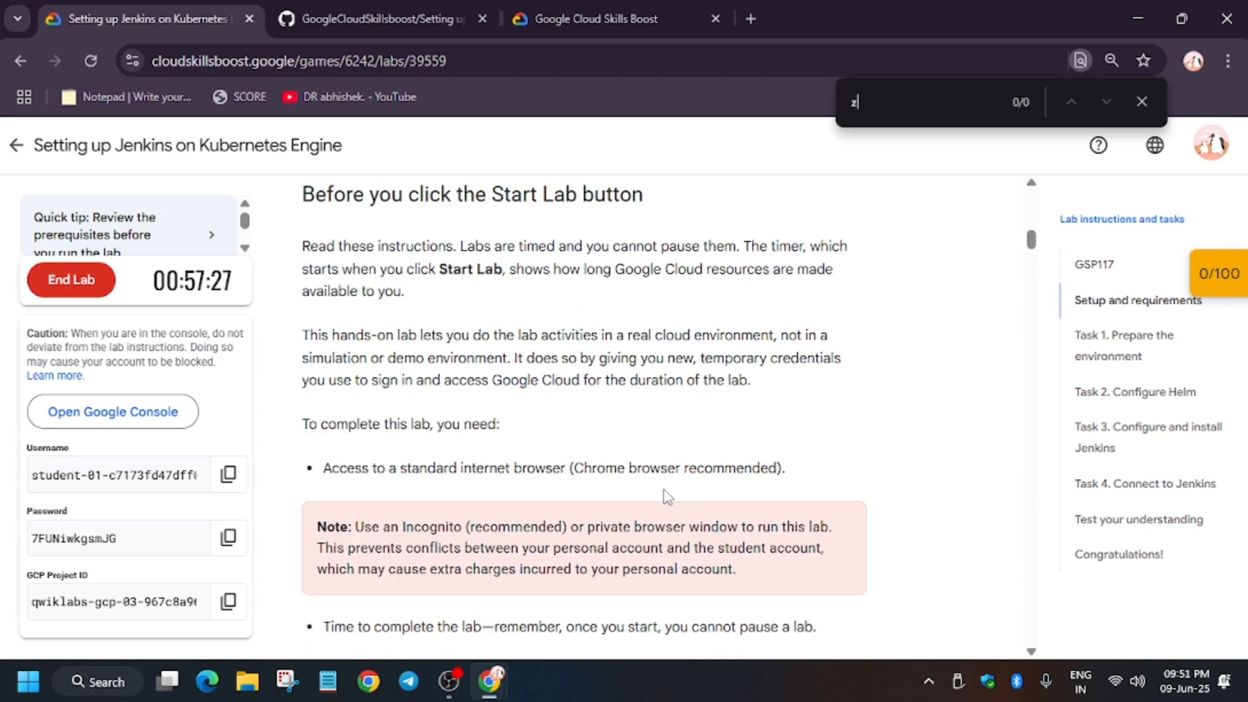
Answer the script's preferred-zone prompt with us-west1-a
type("one")
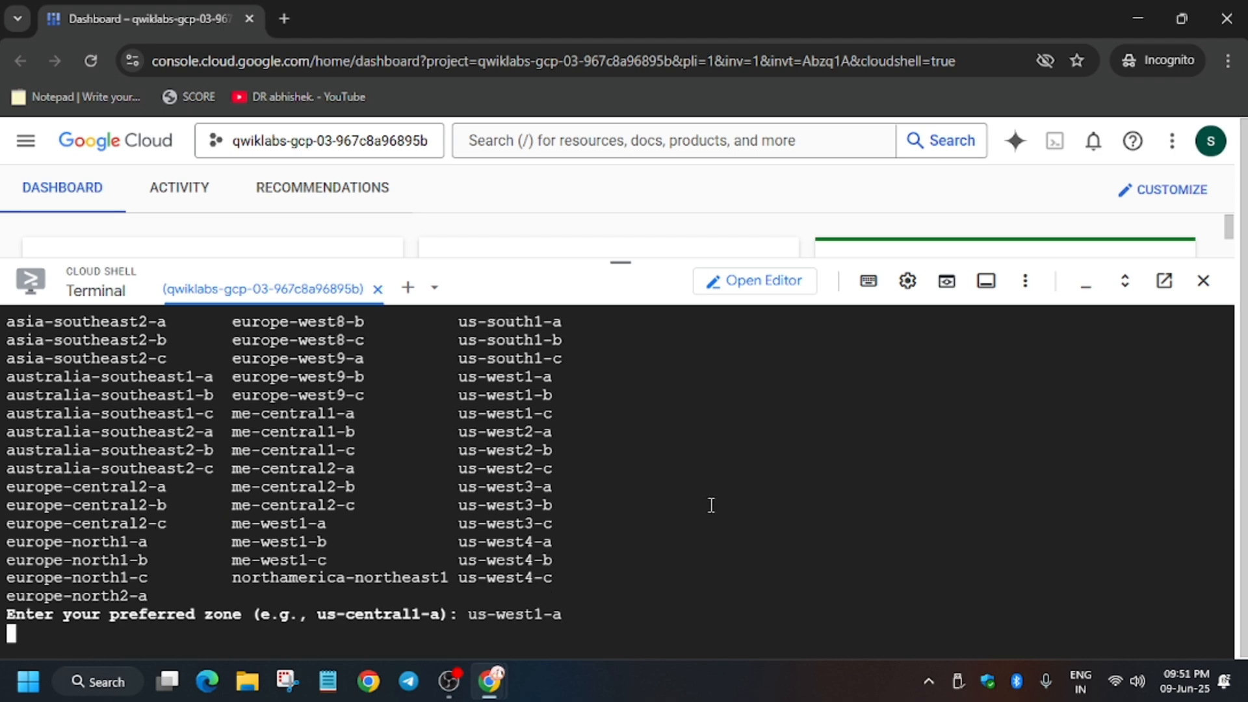
Submit us-west1-a so the script clones the repo and creates the jenkins-cd cluster
key("Return")
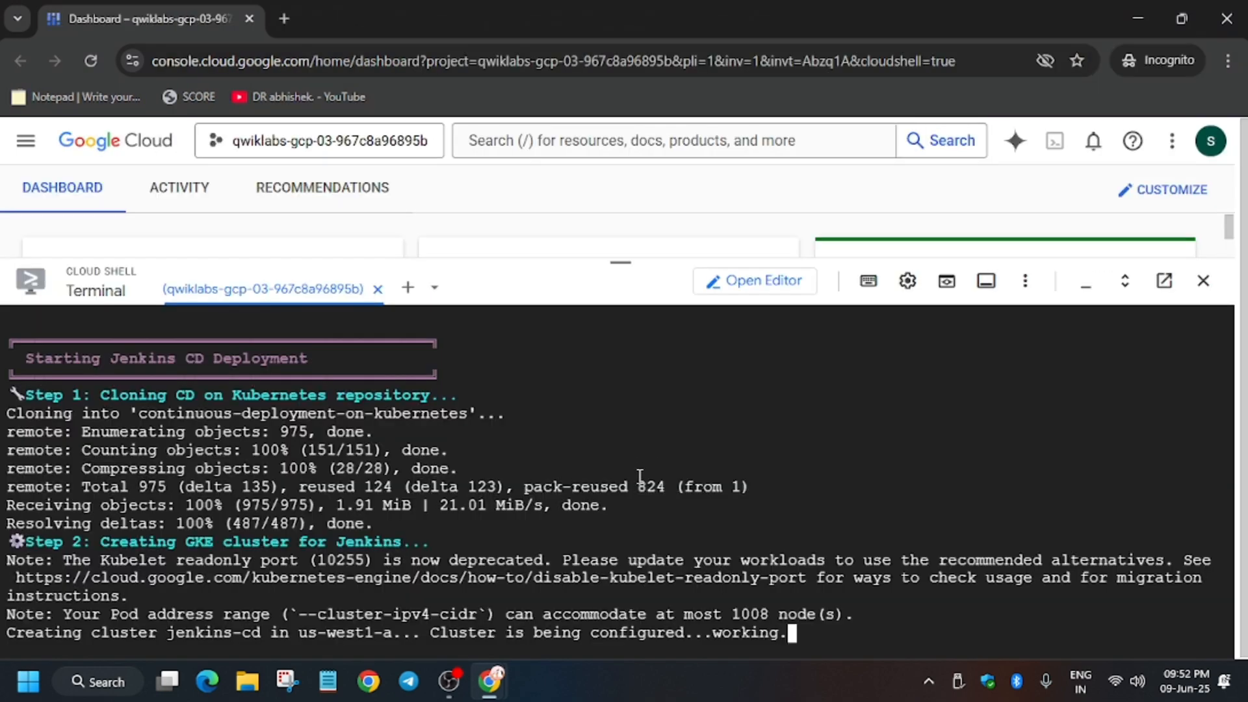
mouse_move(659, 588)
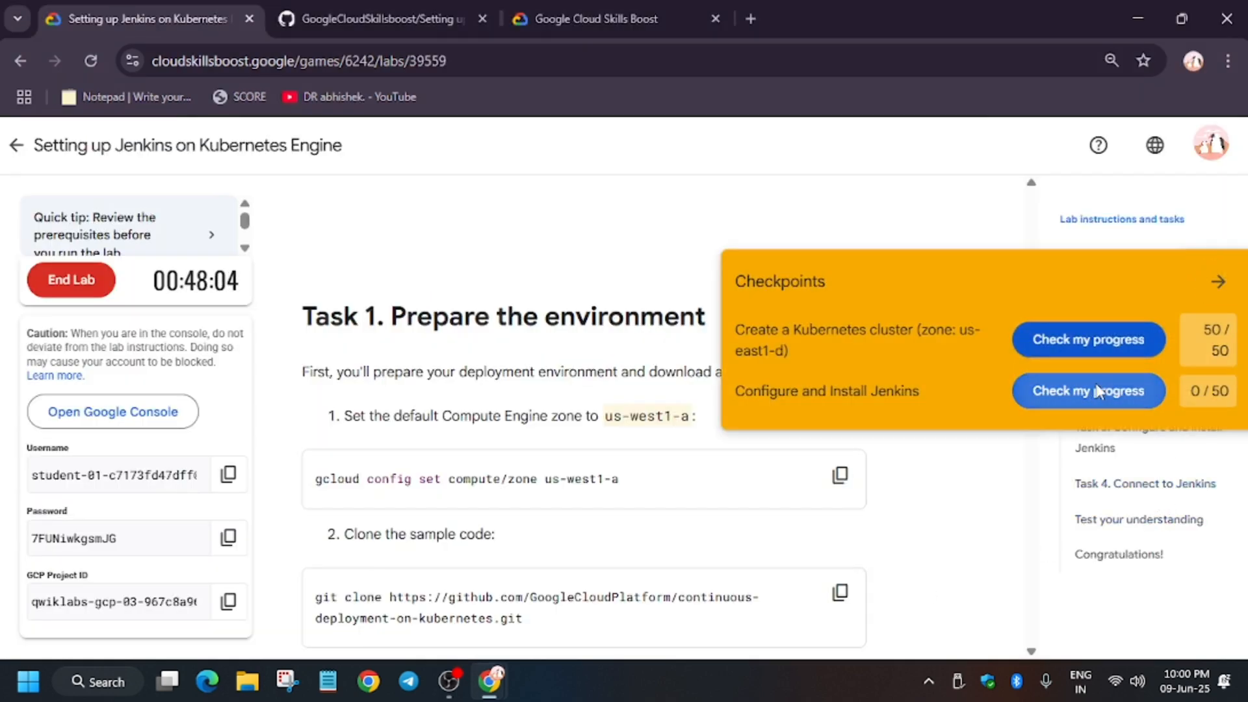
Run 'Check my progress' for the Configure and Install Jenkins checkpoint
left_click(1086, 391)
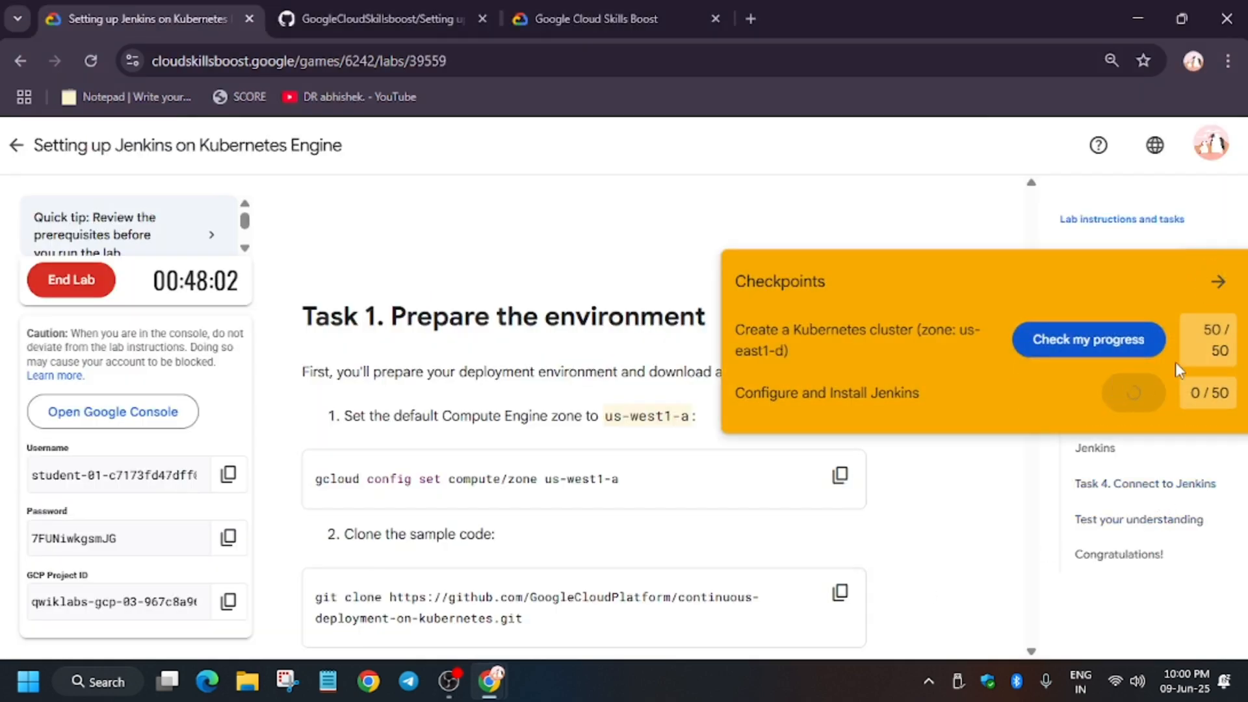